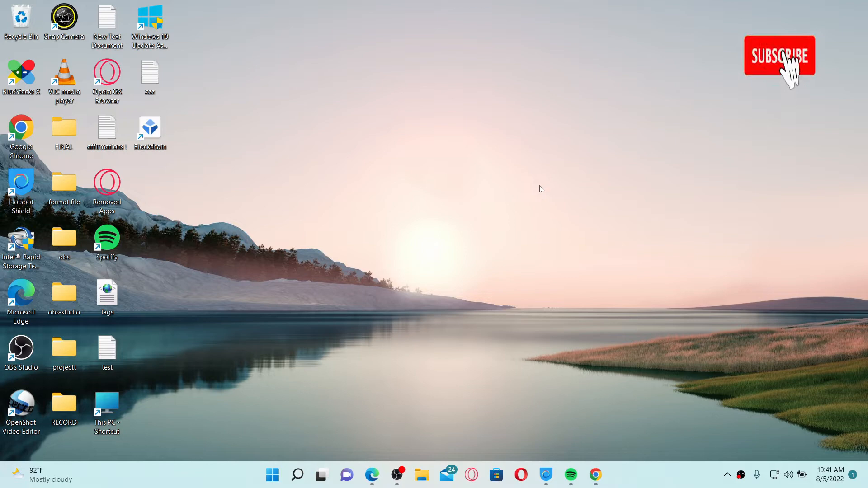
# Step: Launch Edge and go to creators.deezer.com
pyautogui.click(779, 55)
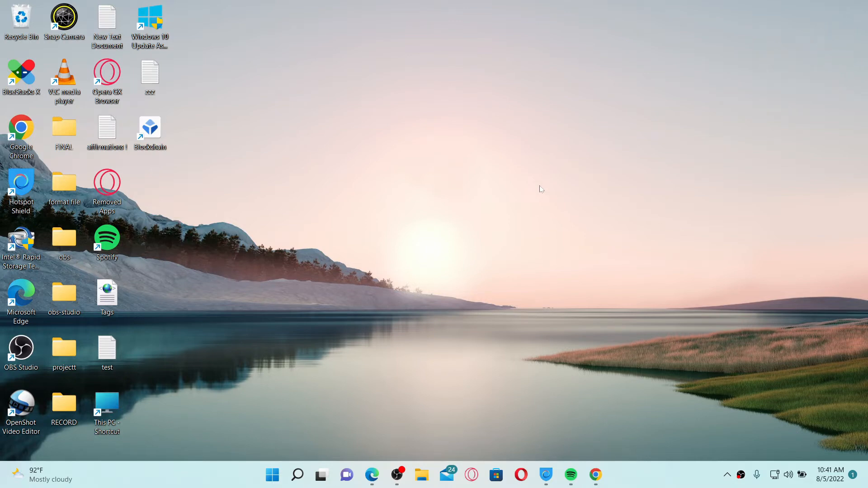
pyautogui.click(372, 475)
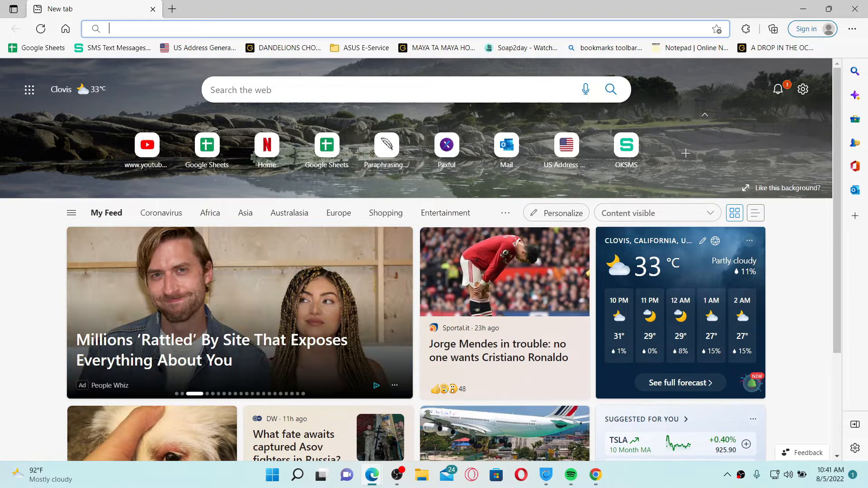
pyautogui.write('creators.deezer.com')
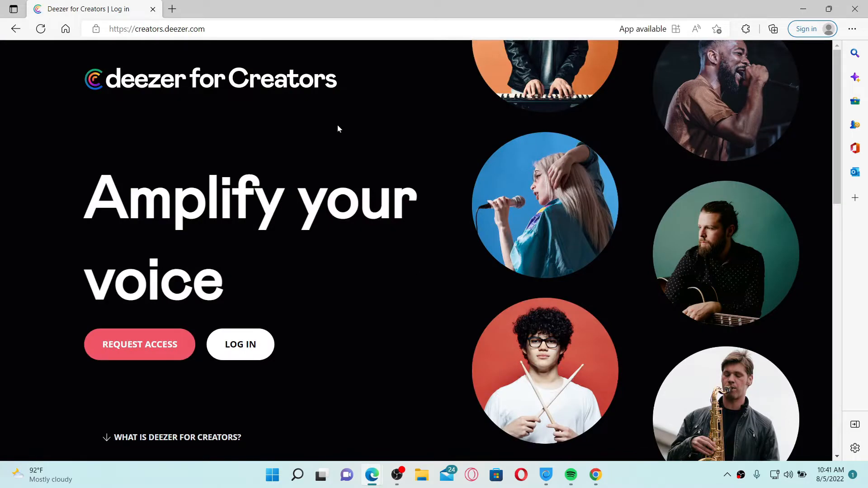
pyautogui.moveTo(370, 314)
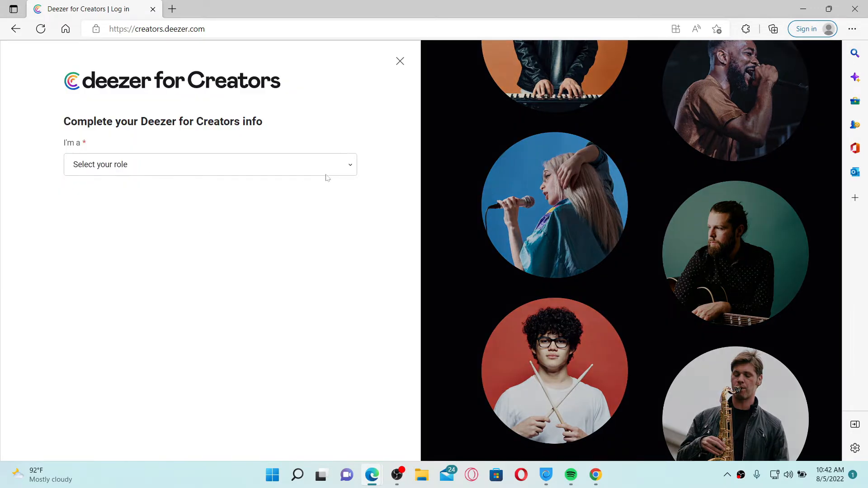
# Step: Choose Artist in the 'I'm a' role dropdown
pyautogui.click(210, 164)
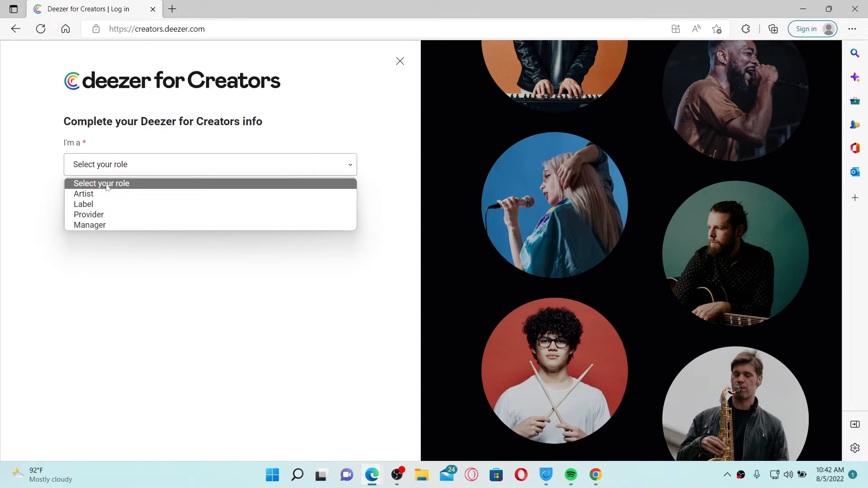
pyautogui.moveTo(83, 194)
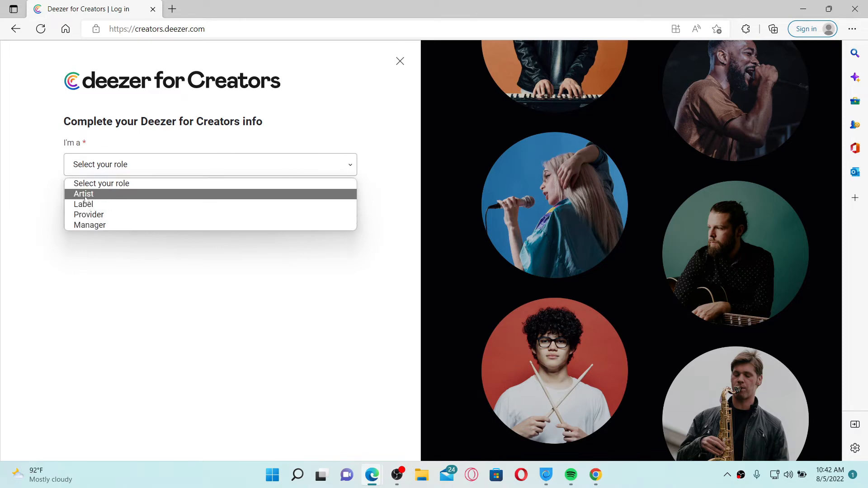
pyautogui.click(83, 194)
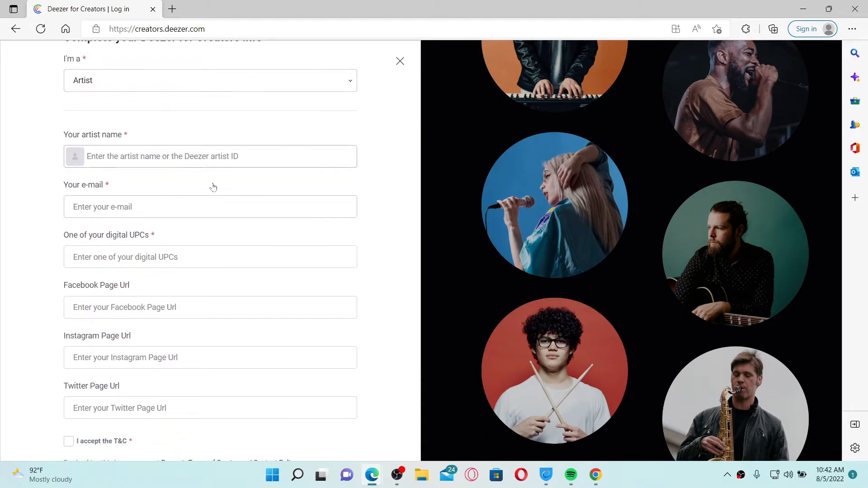
# Step: Enter artist name 'Rupa', the e-mail address, and UPC 565454
pyautogui.click(210, 156)
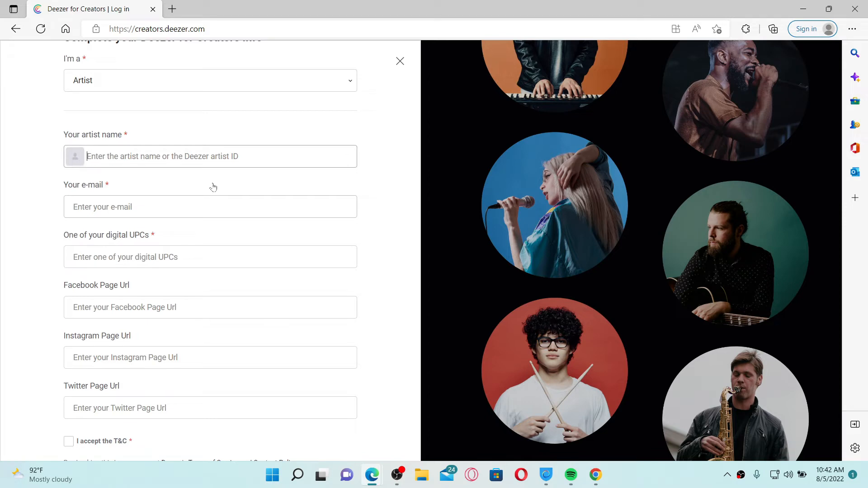
pyautogui.moveTo(246, 84)
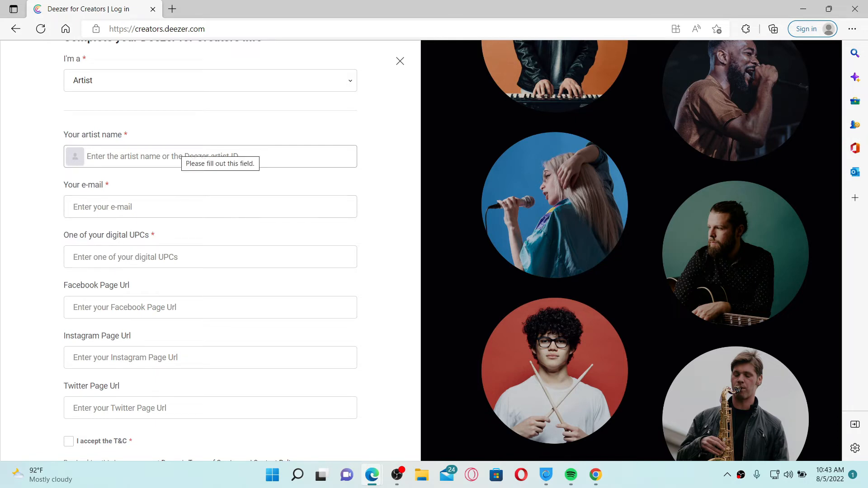
pyautogui.write('Rupa')
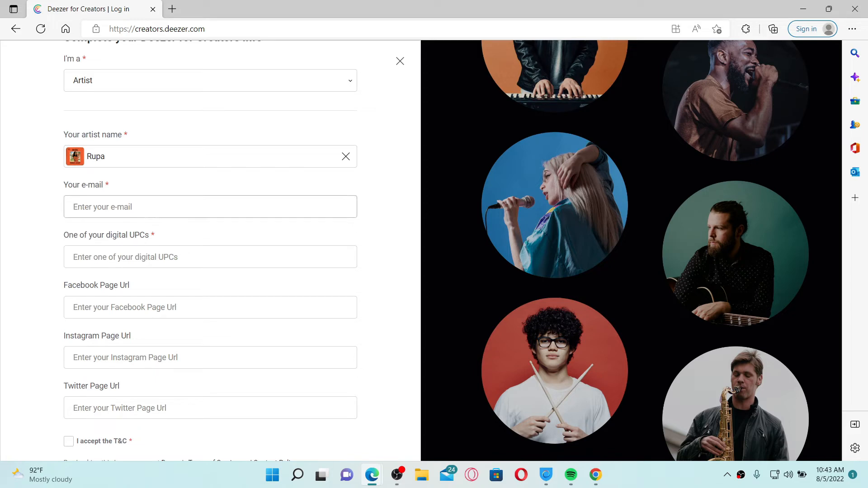
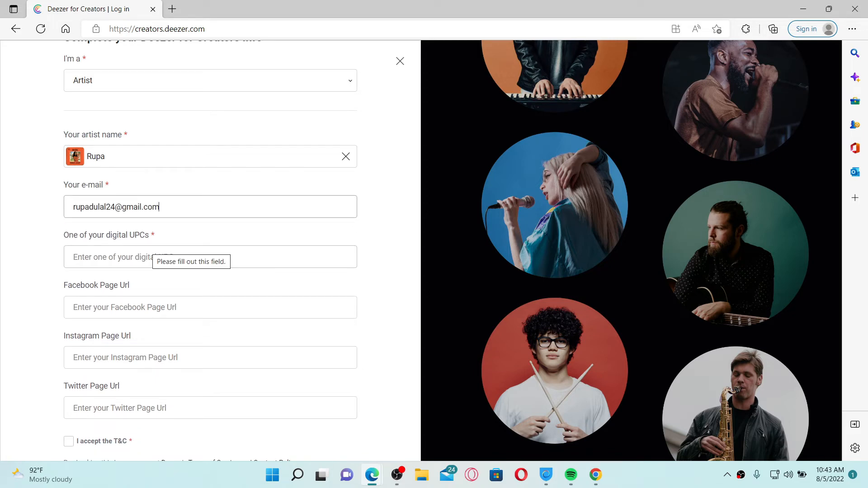
pyautogui.write('565454')
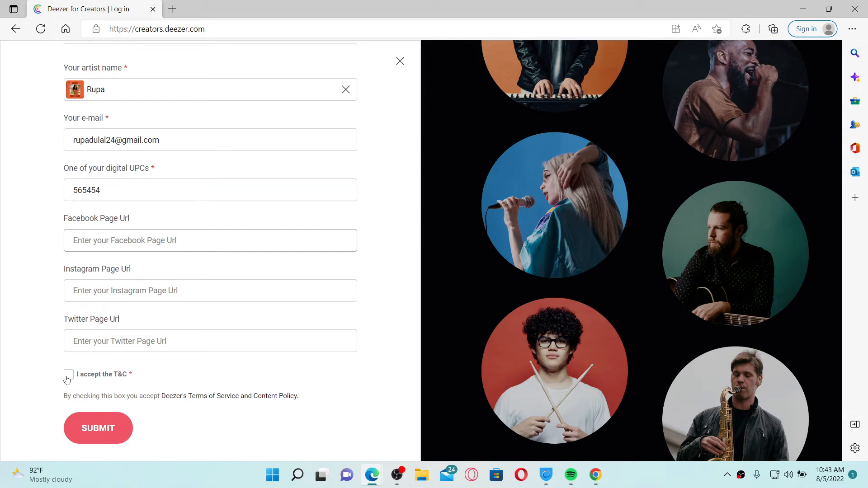
# Step: Tick the T&C acceptance checkbox and restore the Edge window from full screen
pyautogui.click(68, 374)
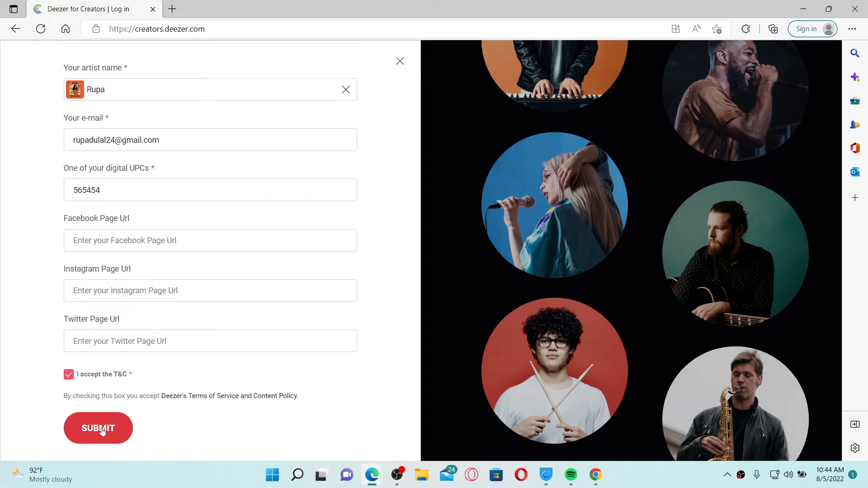
pyautogui.scroll(3)
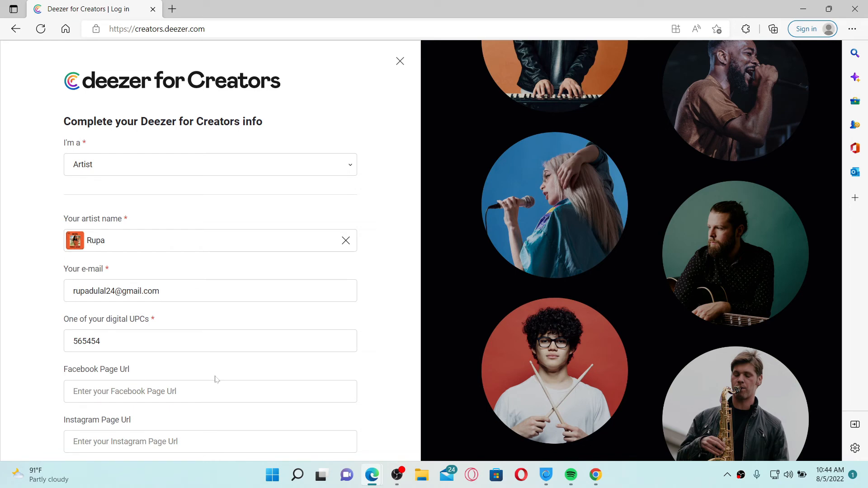
pyautogui.click(829, 9)
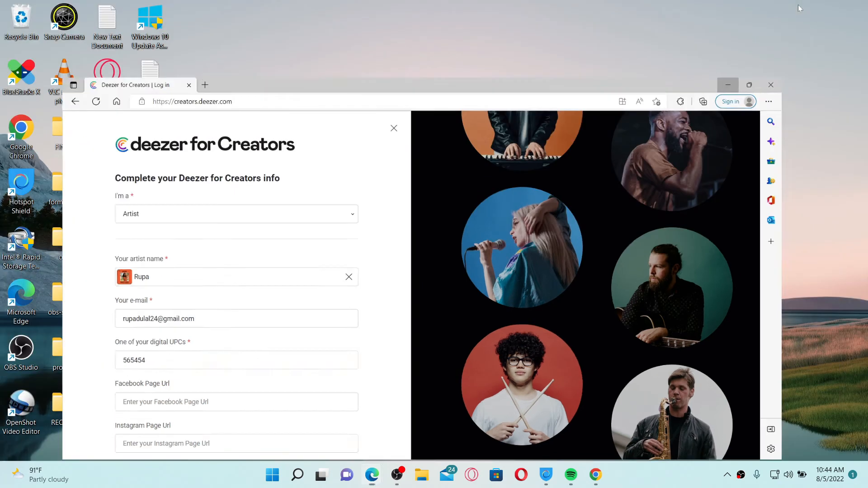